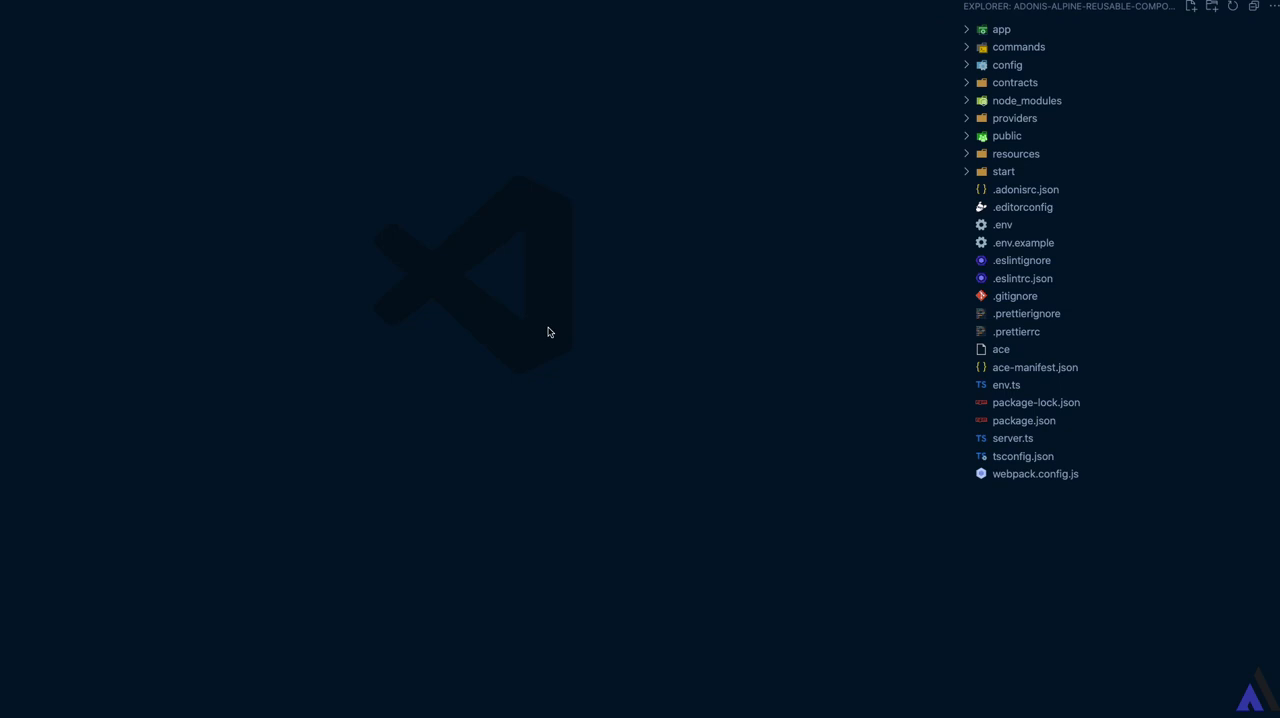
{"action": "mouse_move", "coordinate": [1055, 481]}
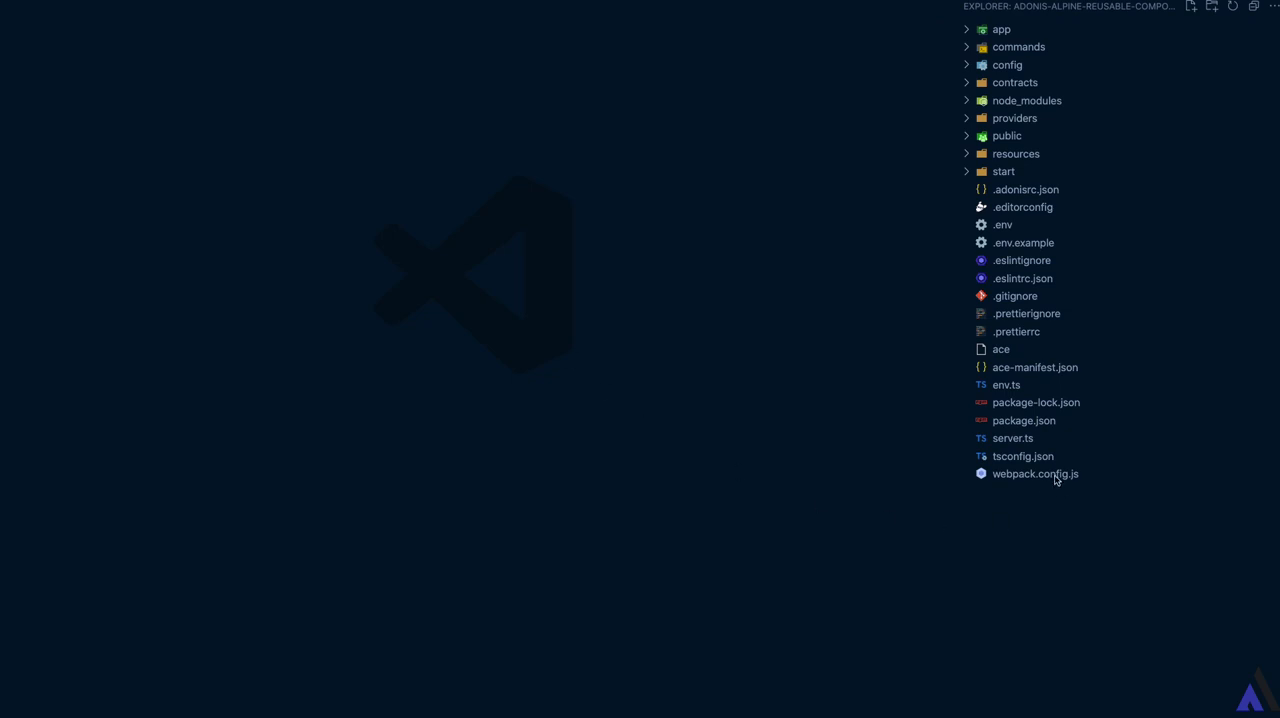
- Check the Encore addEntry in webpack.config.js, then open resources/js/app.js and expand views
{"action": "left_click", "coordinate": [1035, 473]}
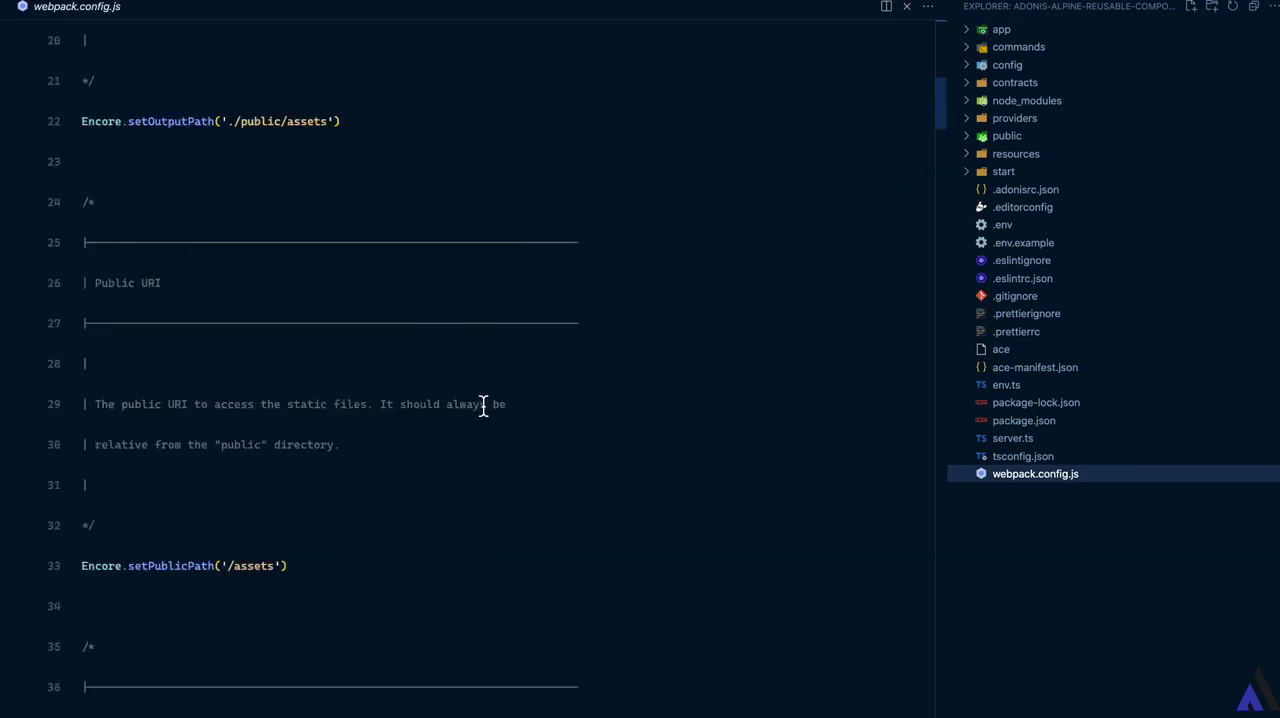
{"action": "scroll", "scroll_direction": "down", "scroll_amount": 3}
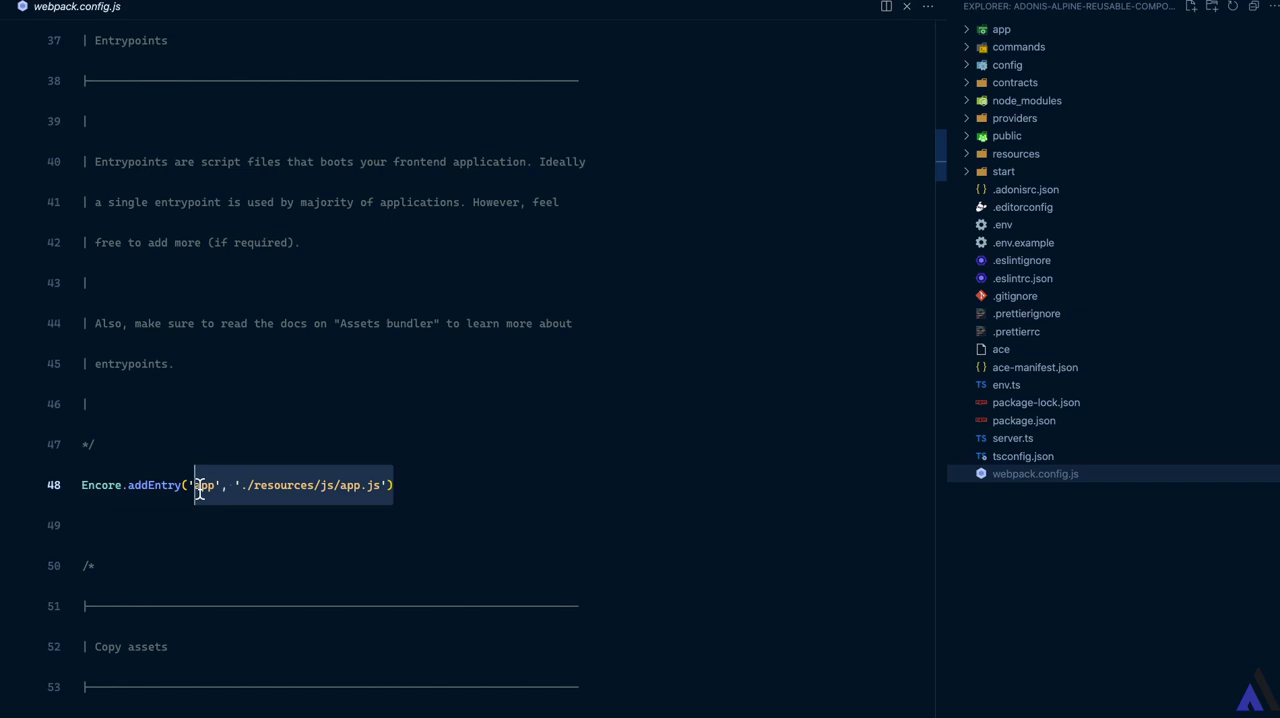
{"action": "left_click", "coordinate": [1016, 153]}
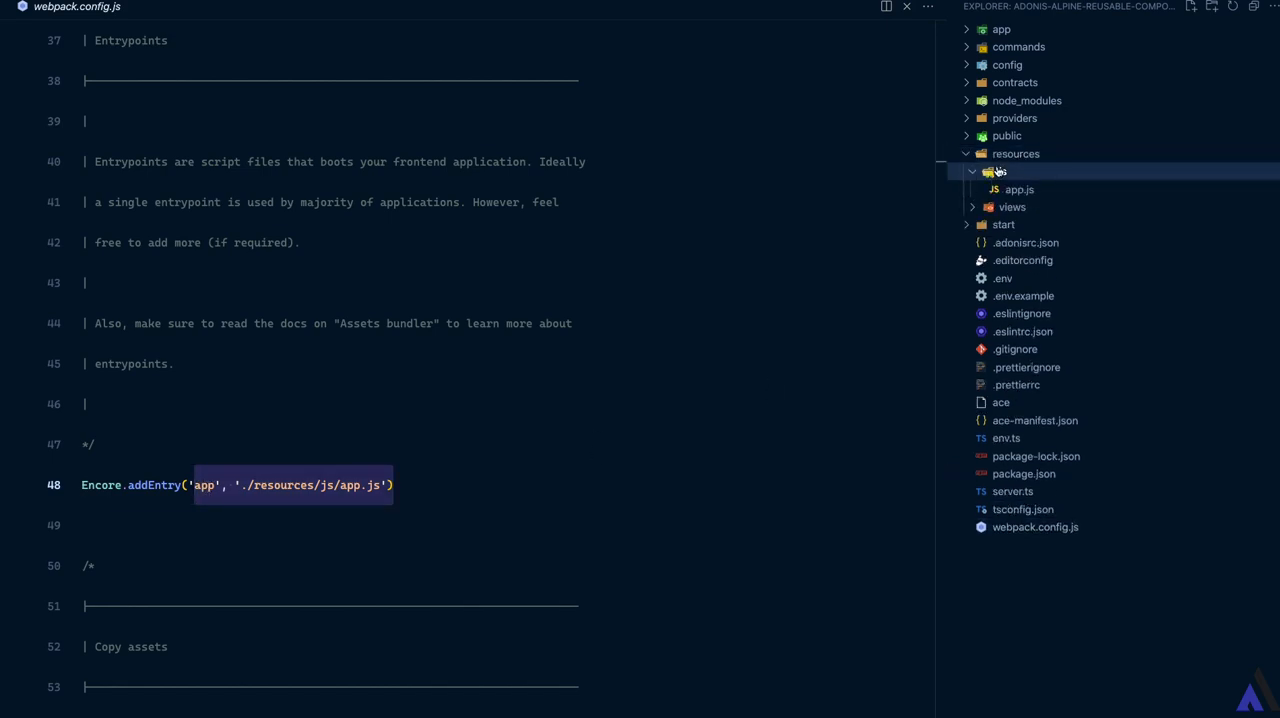
{"action": "left_click", "coordinate": [1019, 189]}
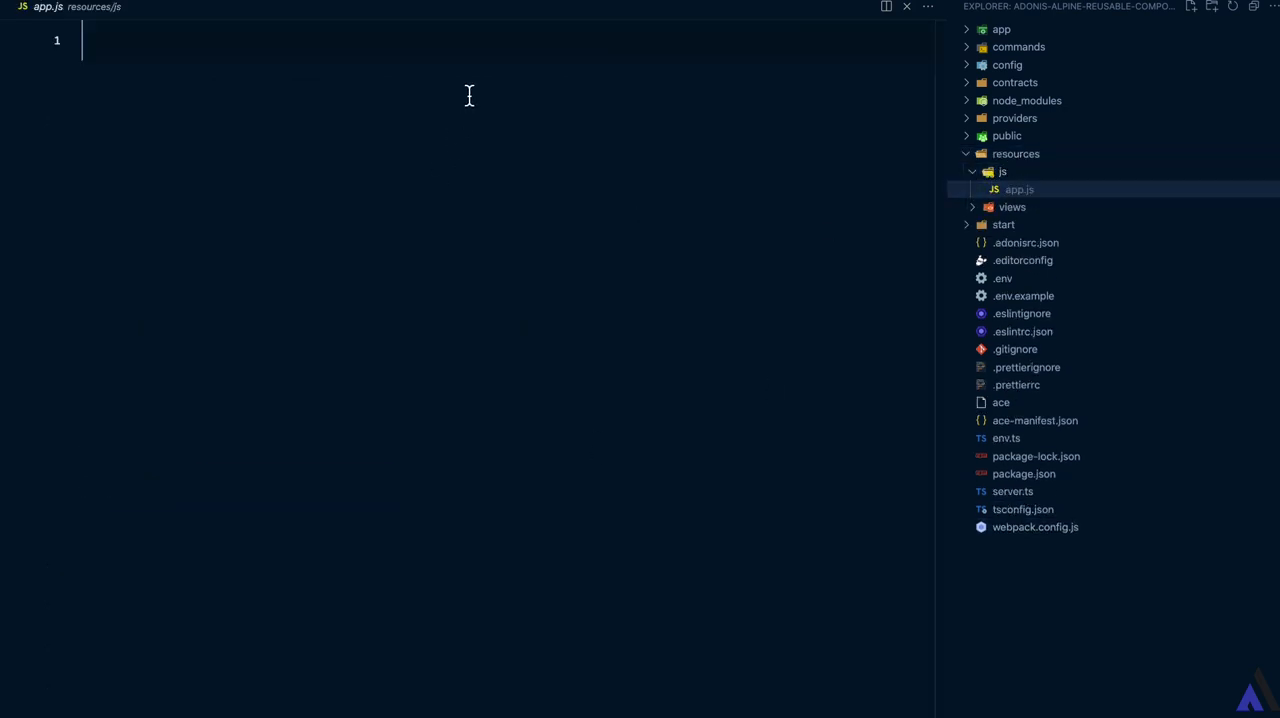
{"action": "left_click", "coordinate": [1011, 207]}
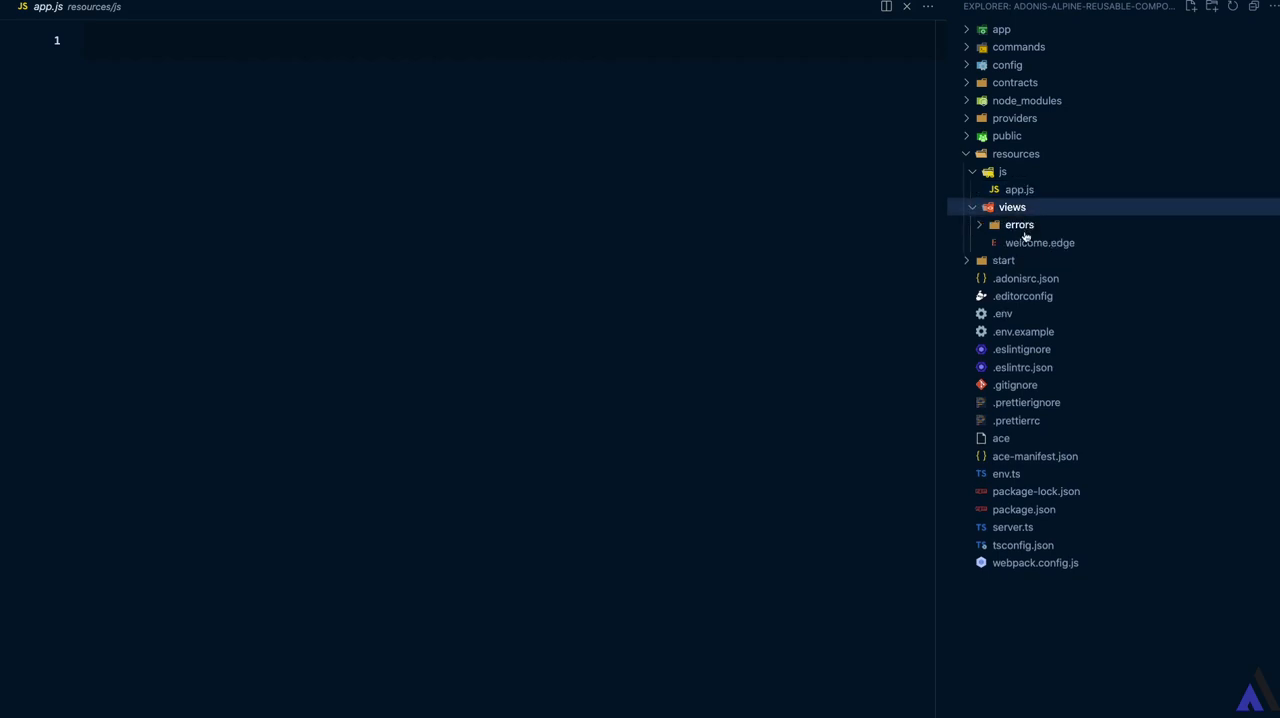
- Open welcome.edge and install the alpinejs package with npm in the terminal
{"action": "left_click", "coordinate": [1039, 242]}
{"action": "type", "text": "npm i a"}
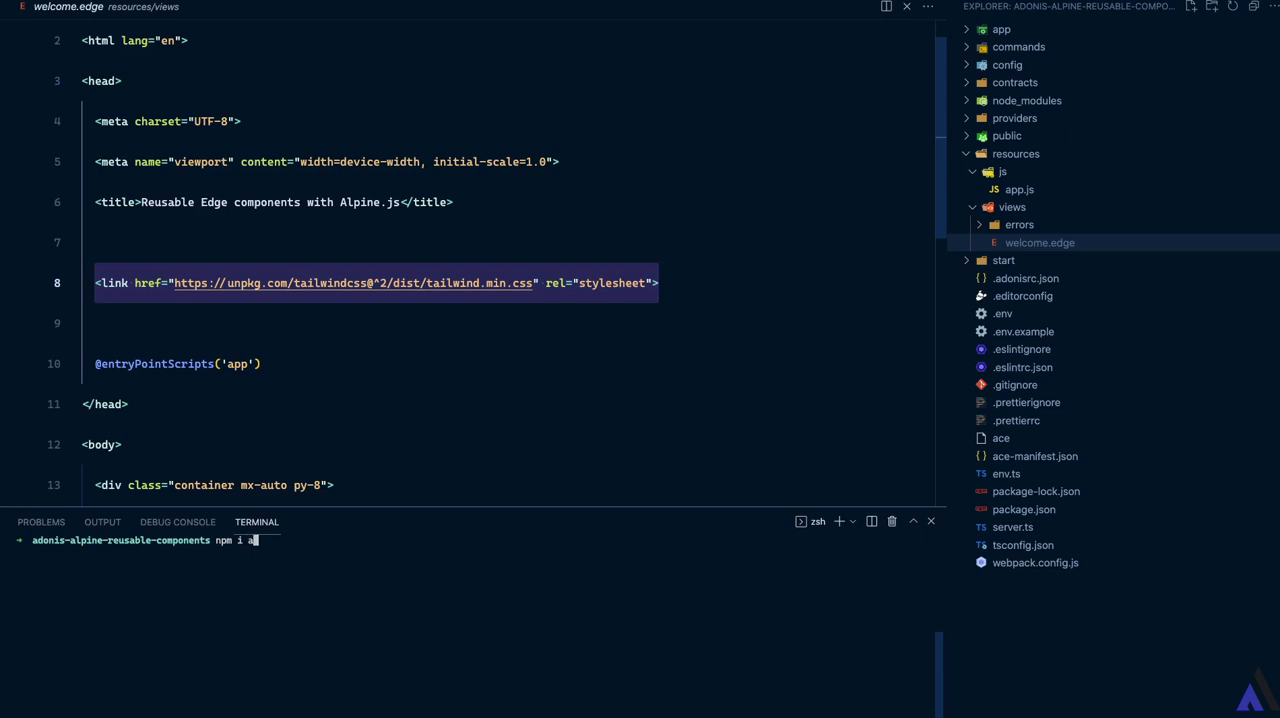
{"action": "type", "text": "lpinejs"}
{"action": "type", "text": "import Alpine from 'ap'"}
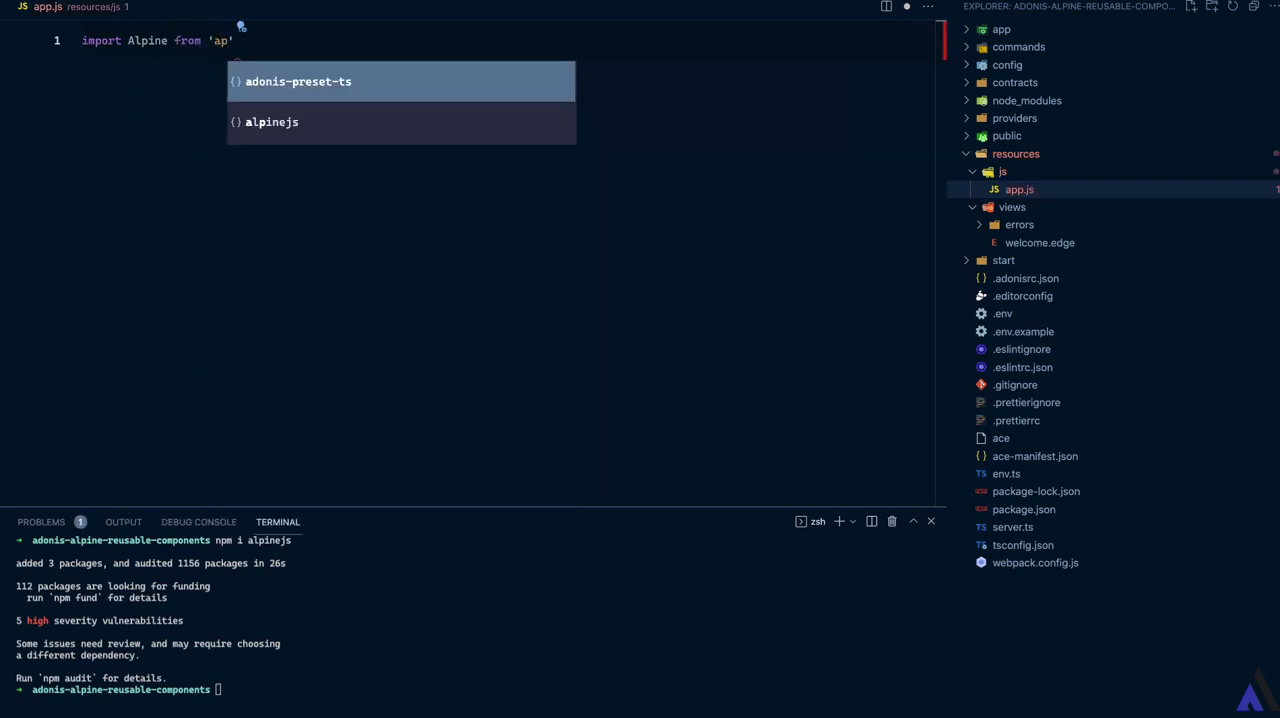
- In app.js, import Alpine from alpinejs and assign window.Alpine = Alpine
{"action": "left_click", "coordinate": [272, 121]}
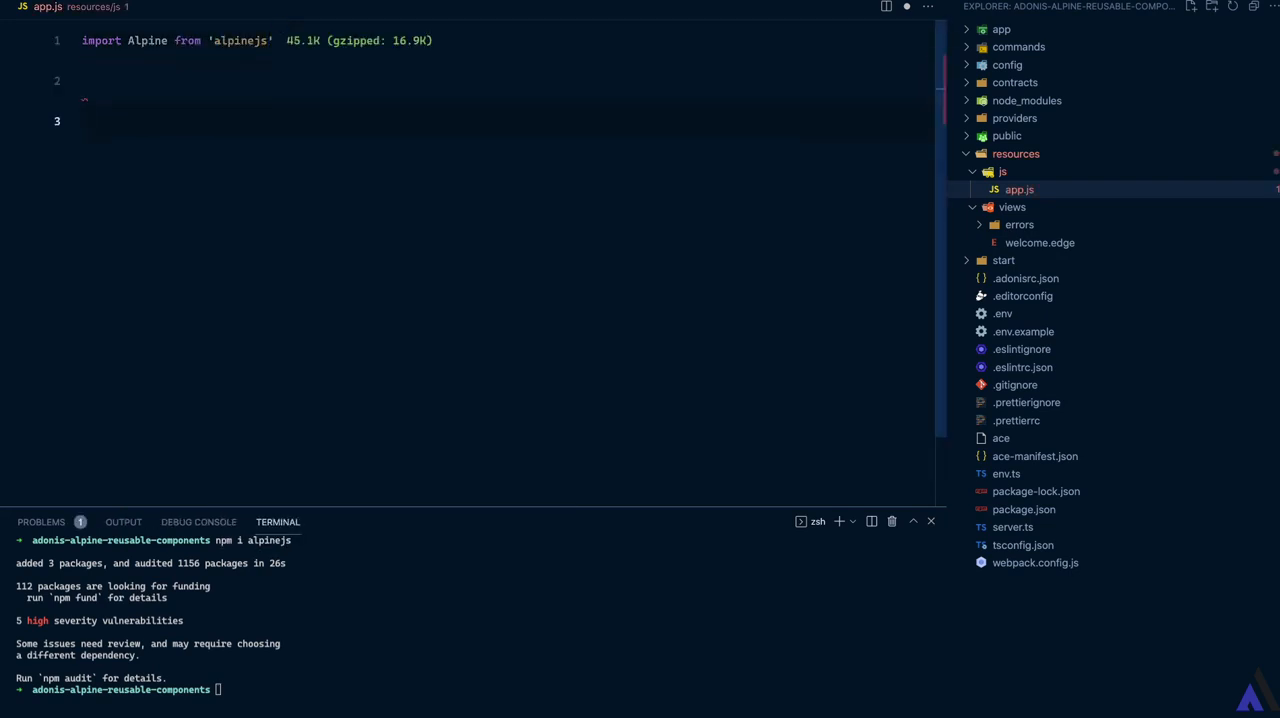
{"action": "type", "text": "Alpine.start("}
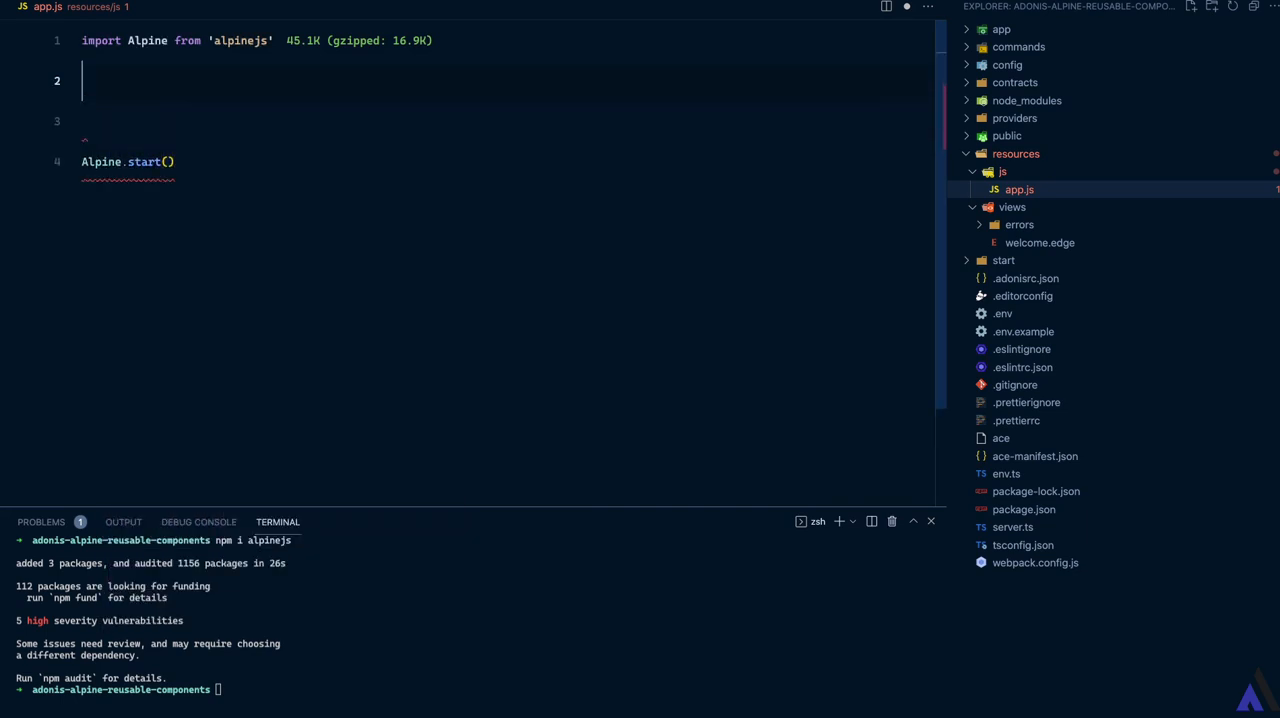
{"action": "type", "text": "window"}
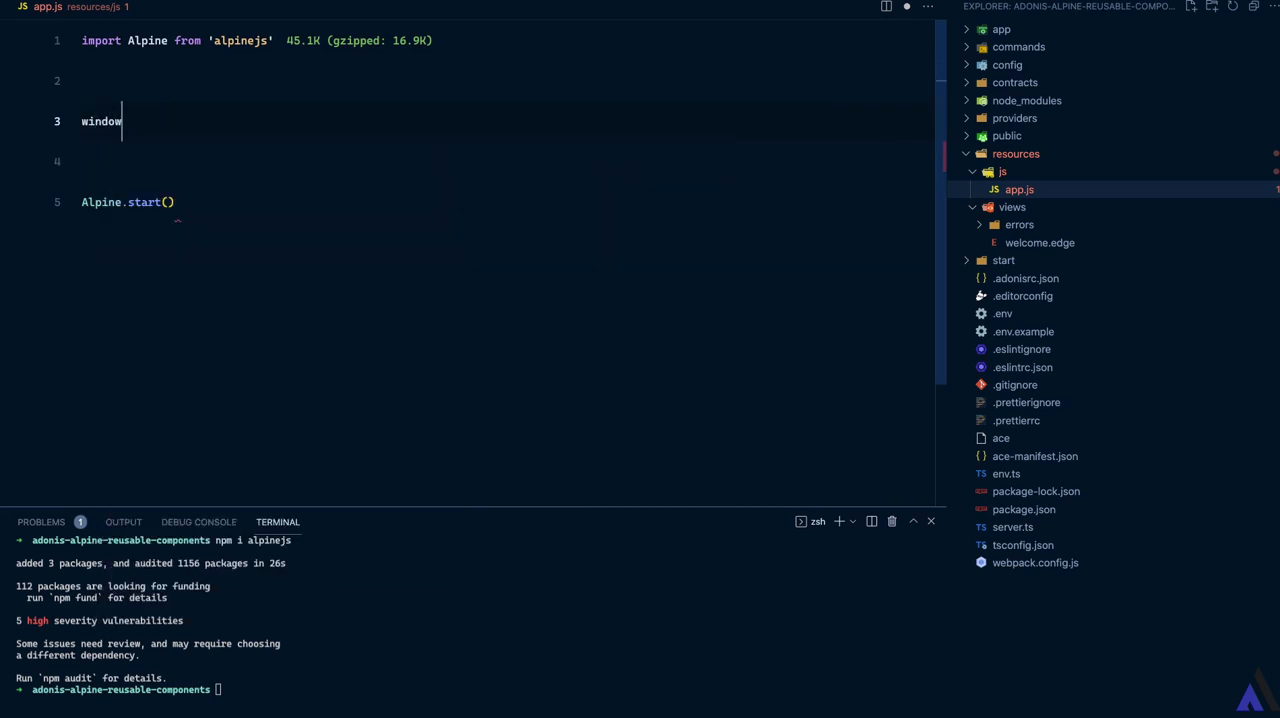
{"action": "type", "text": ".Alpine = A"}
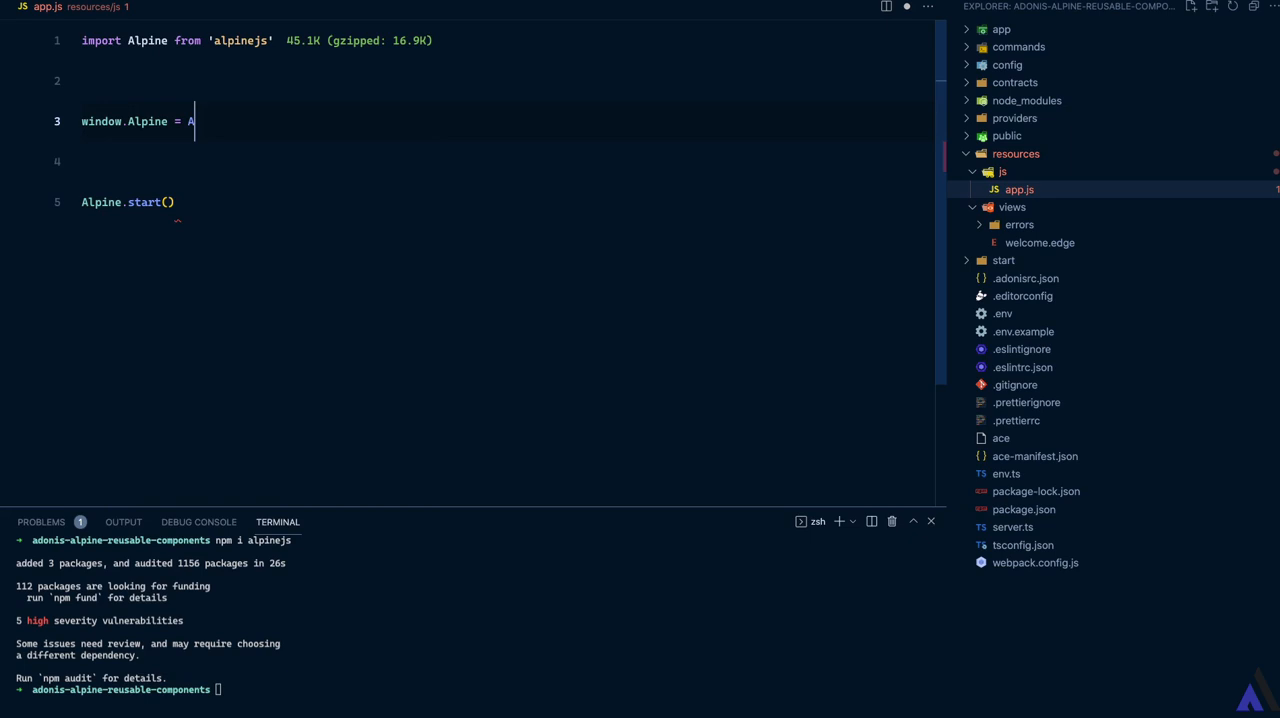
{"action": "type", "text": "lpine"}
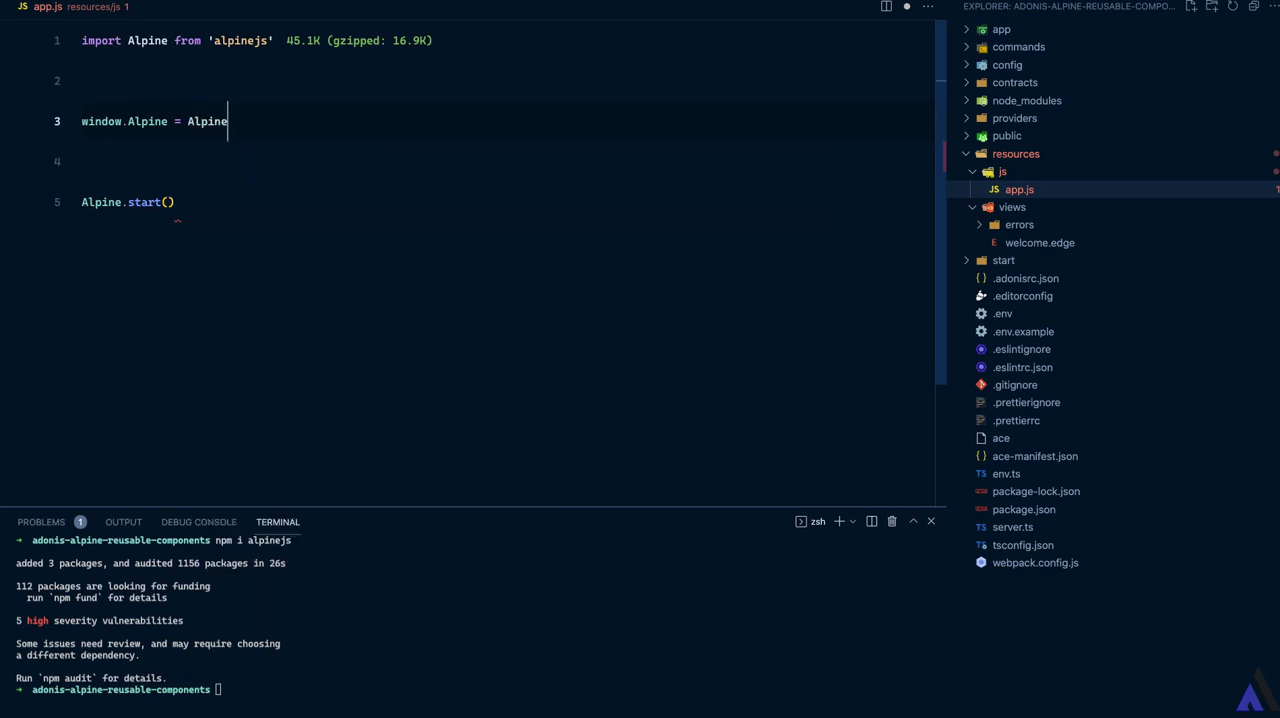
- Add Alpine.start(), then clear the terminal and type node ace serve
{"action": "double_click", "coordinate": [207, 121]}
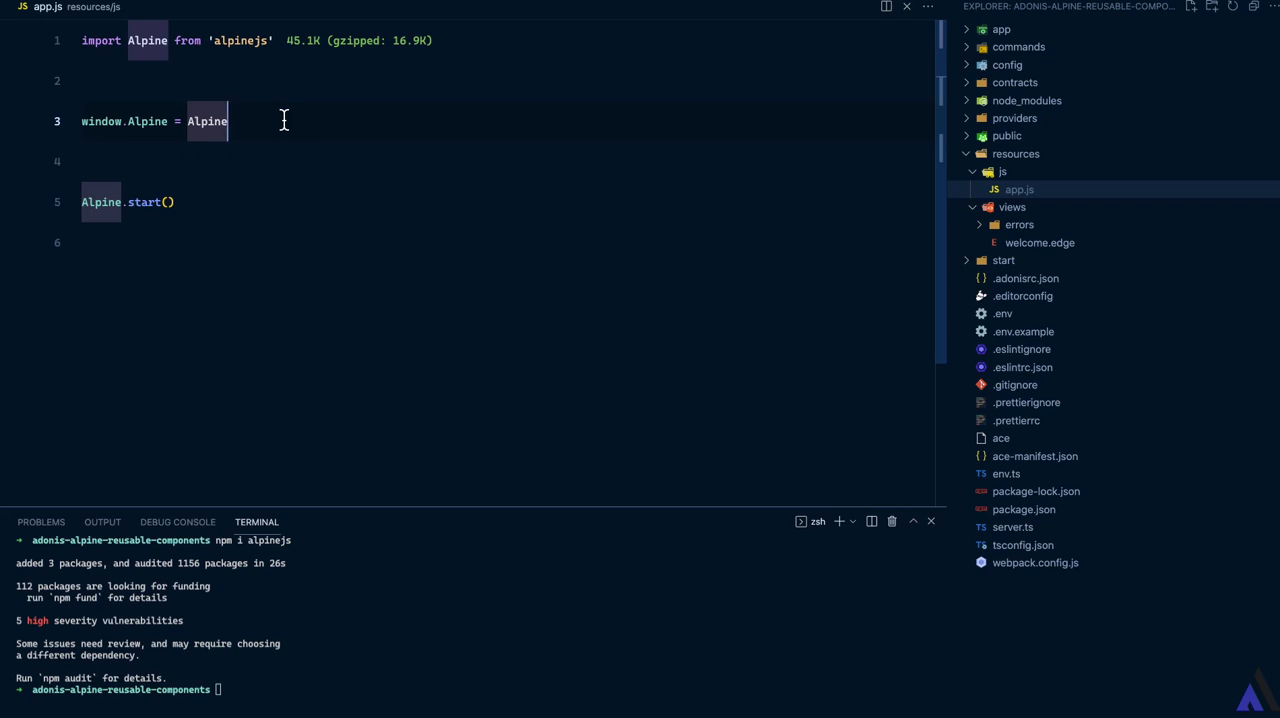
{"action": "type", "text": "cls"}
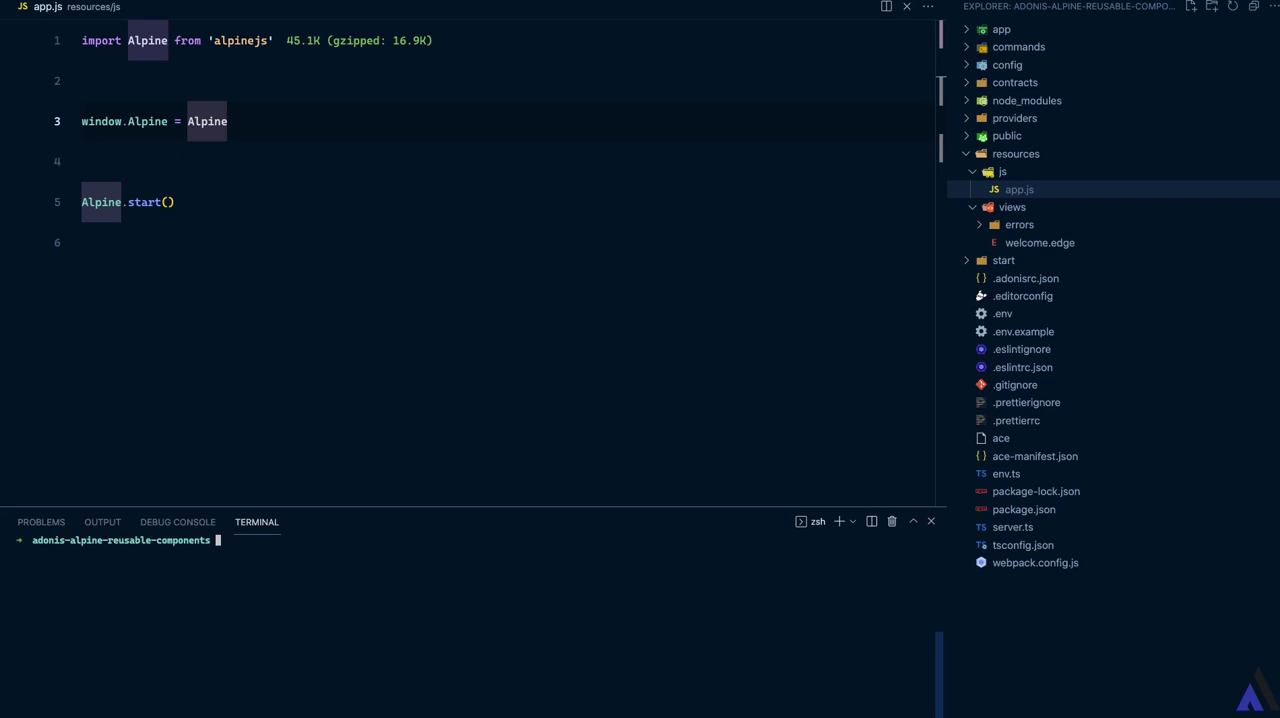
{"action": "type", "text": "node ace ser"}
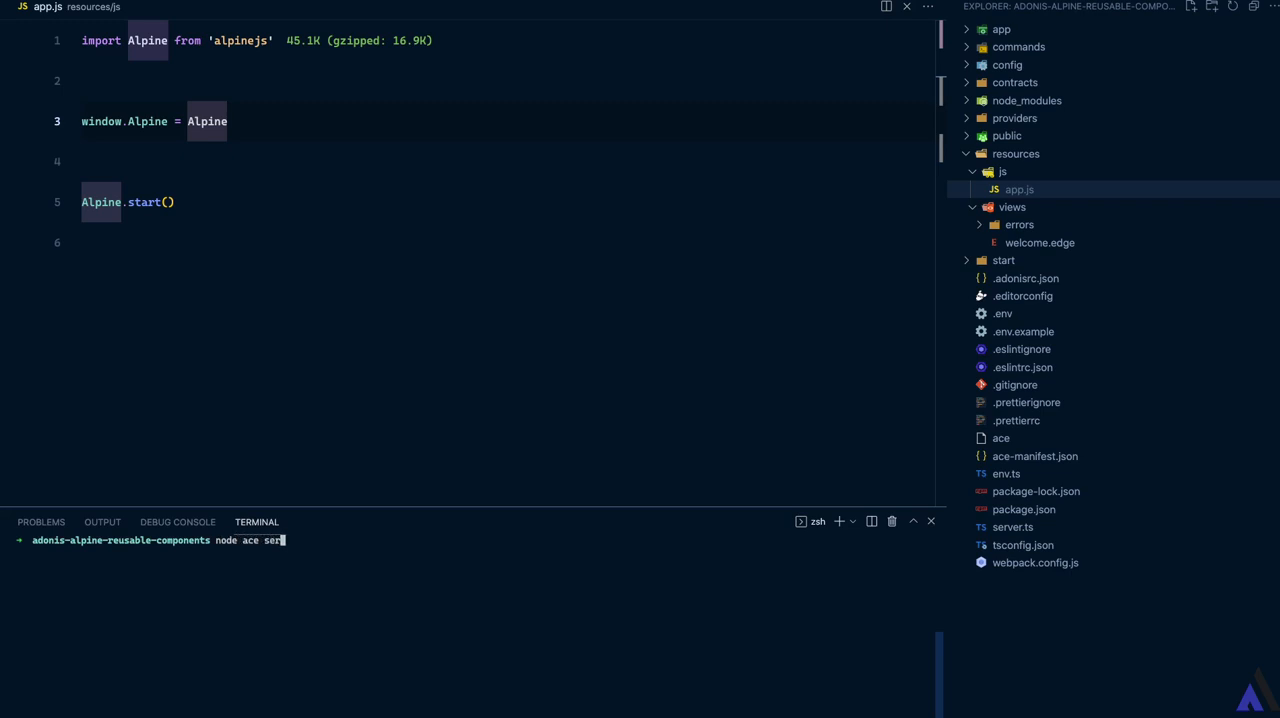